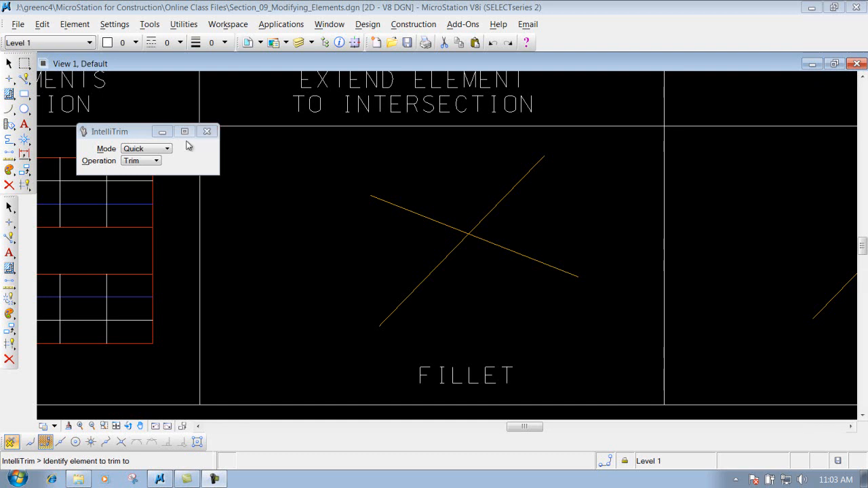
pyautogui.moveTo(24, 184)
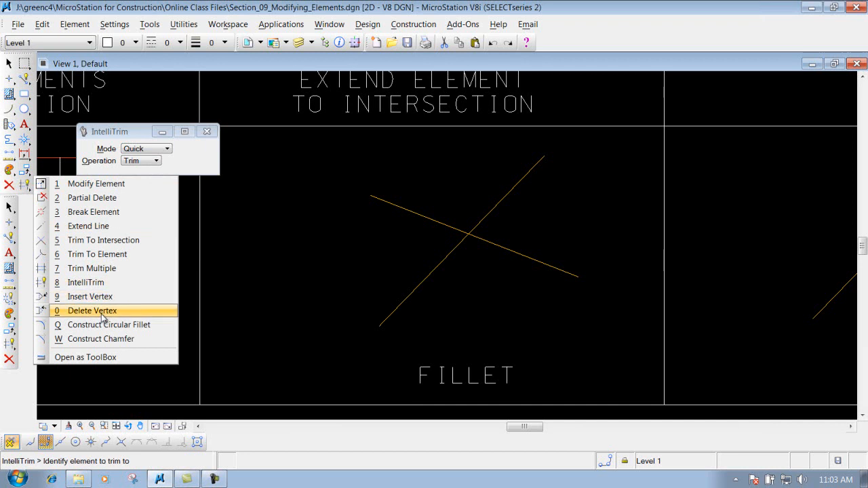
pyautogui.moveTo(106, 324)
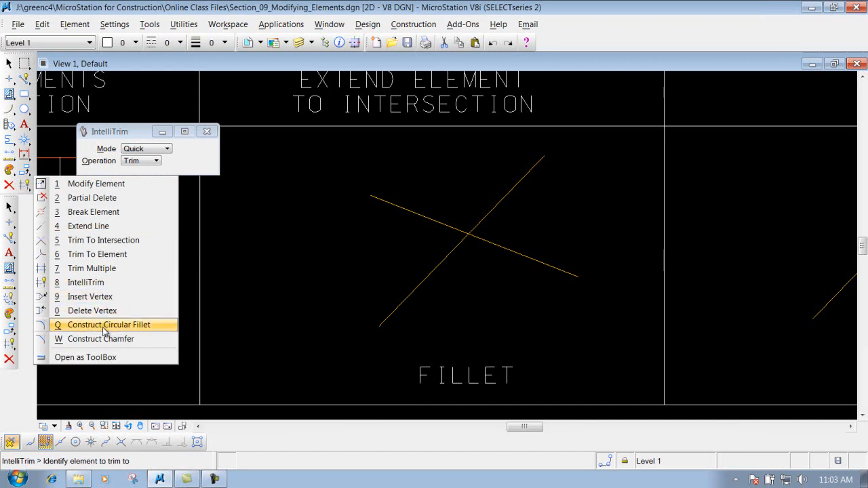
# Activate Construct Circular Fillet from the Modify toolbox with radius 10.
pyautogui.click(108, 324)
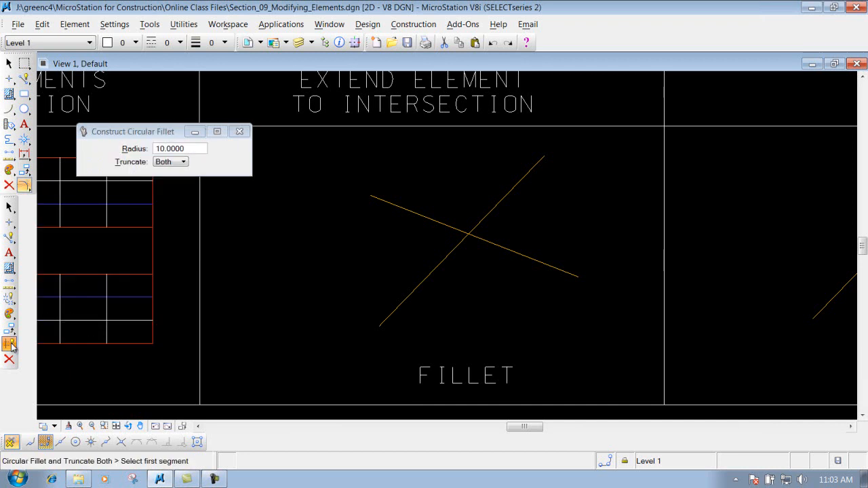
# Reposition the fillet settings window and set Truncate to None, keeping radius 10.
pyautogui.click(11, 345)
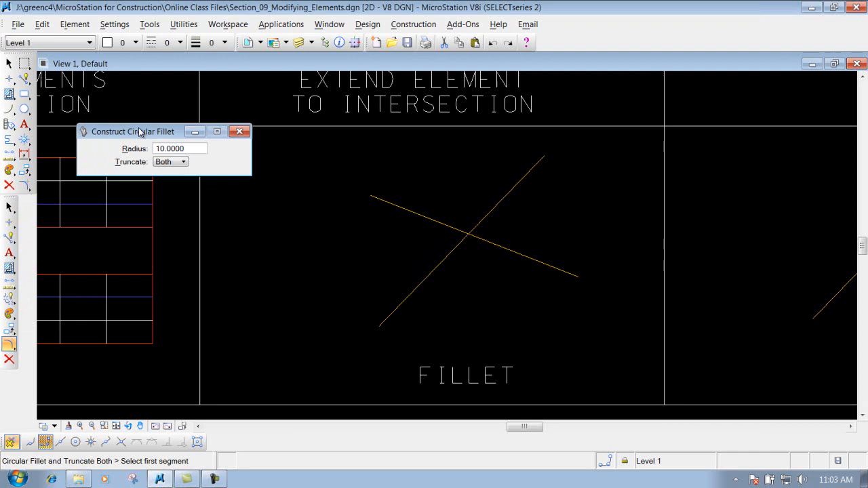
pyautogui.moveTo(136, 132); pyautogui.dragTo(135, 109)
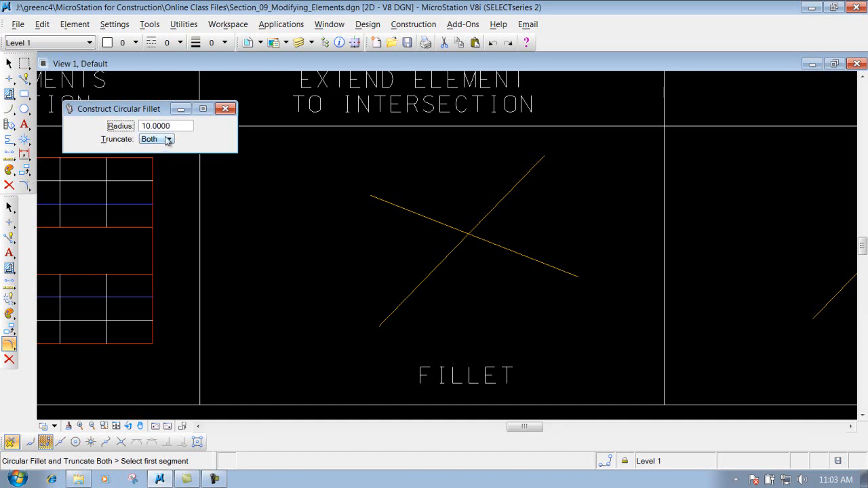
pyautogui.click(155, 138)
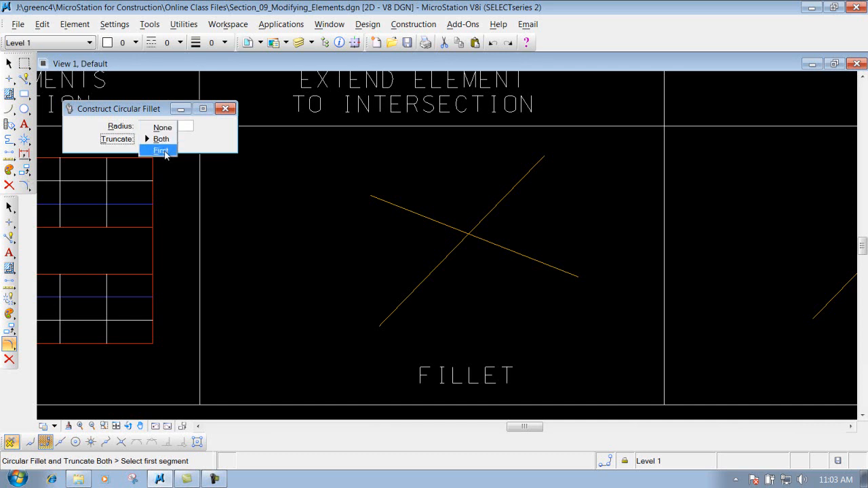
pyautogui.moveTo(160, 127)
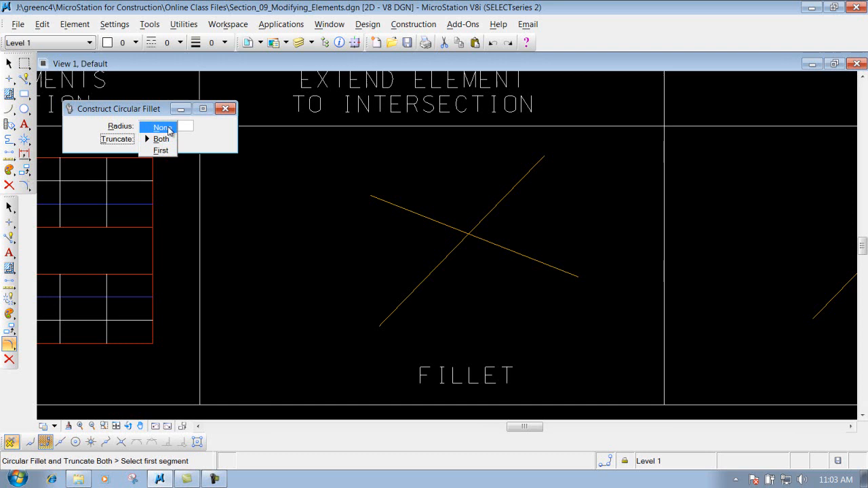
pyautogui.click(160, 128)
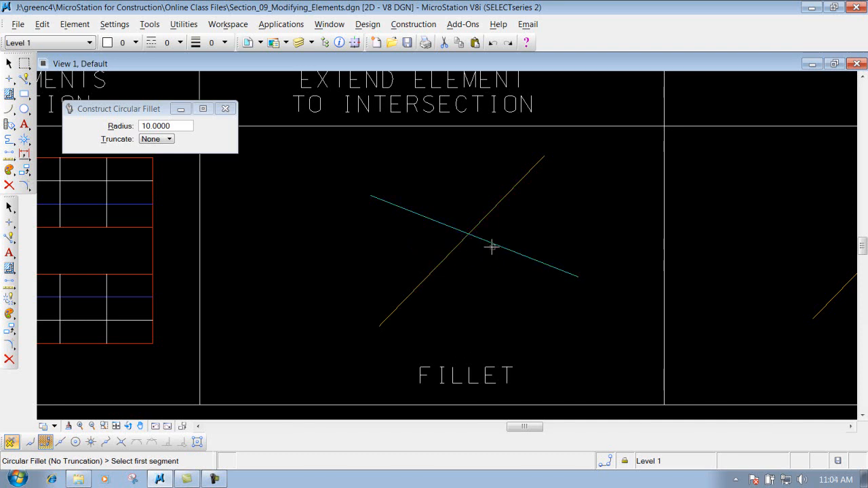
# Fillet the two crossing lines with a radius-10 arc, leaving both lines untrimmed.
pyautogui.click(410, 293)
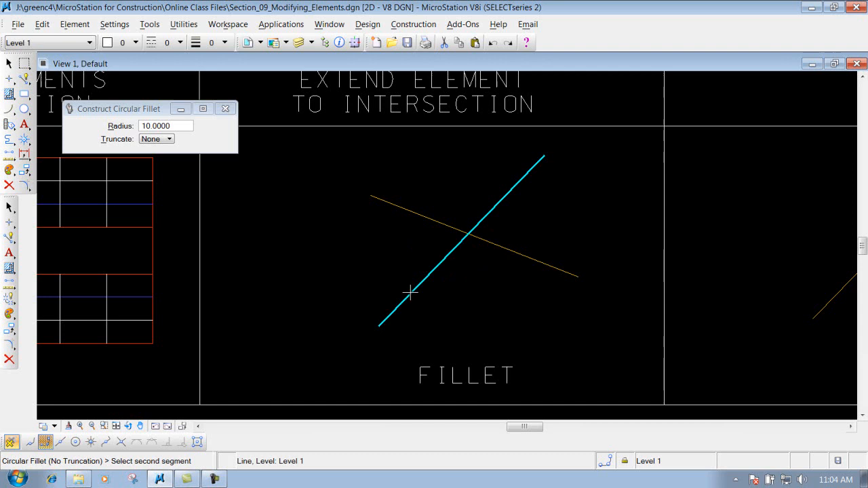
pyautogui.click(532, 261)
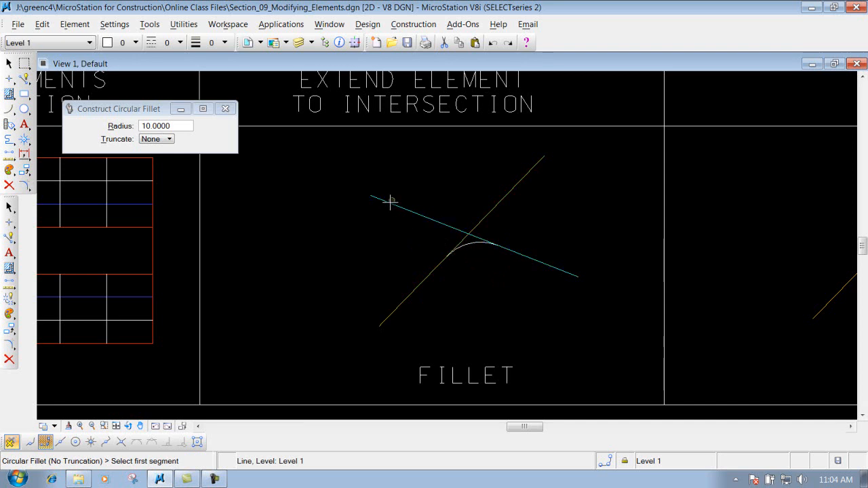
pyautogui.click(387, 201)
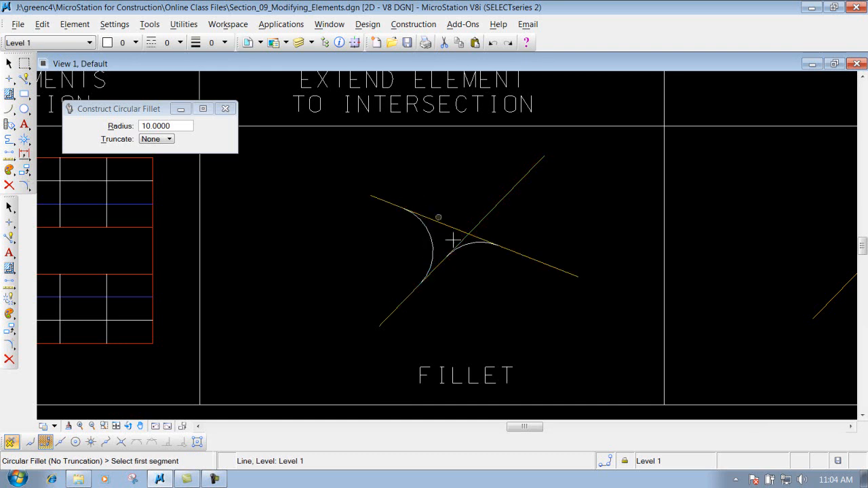
pyautogui.moveTo(392, 255)
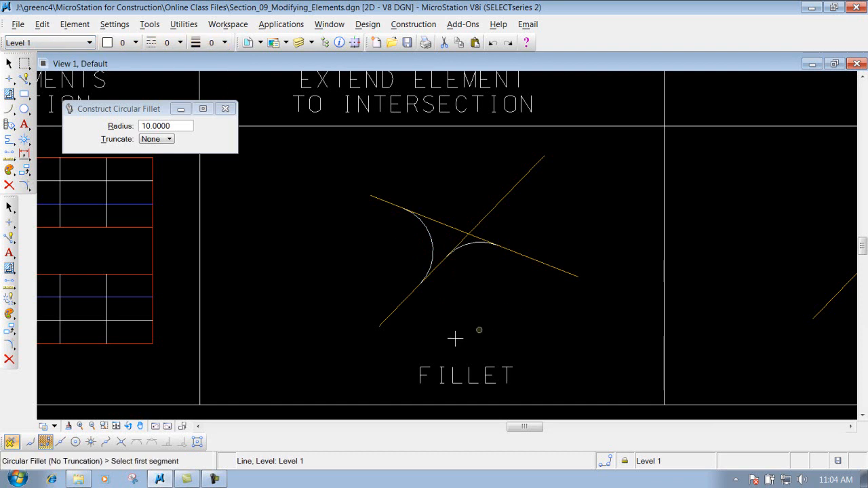
pyautogui.moveTo(319, 340)
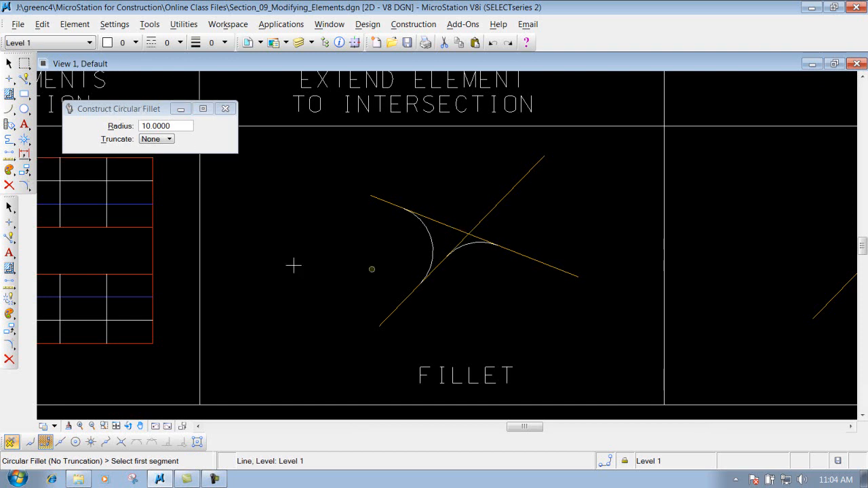
pyautogui.click(166, 42)
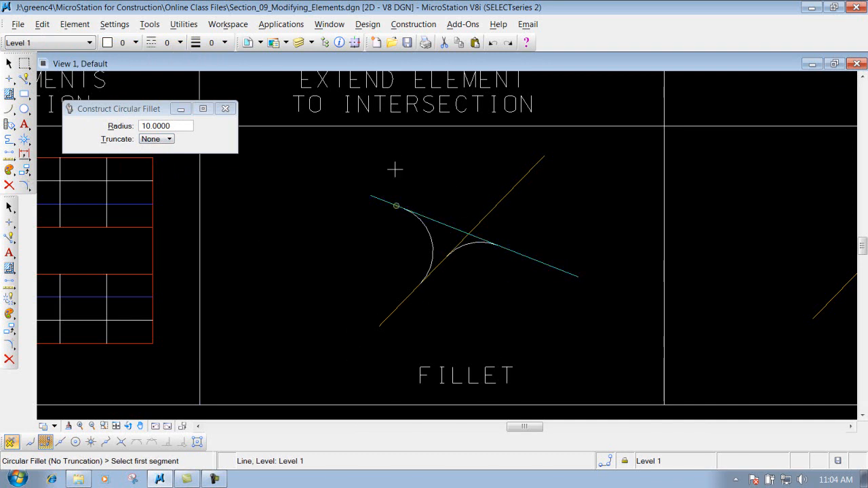
# Undo the untrimmed fillet and set Truncate to Both.
pyautogui.click(491, 42)
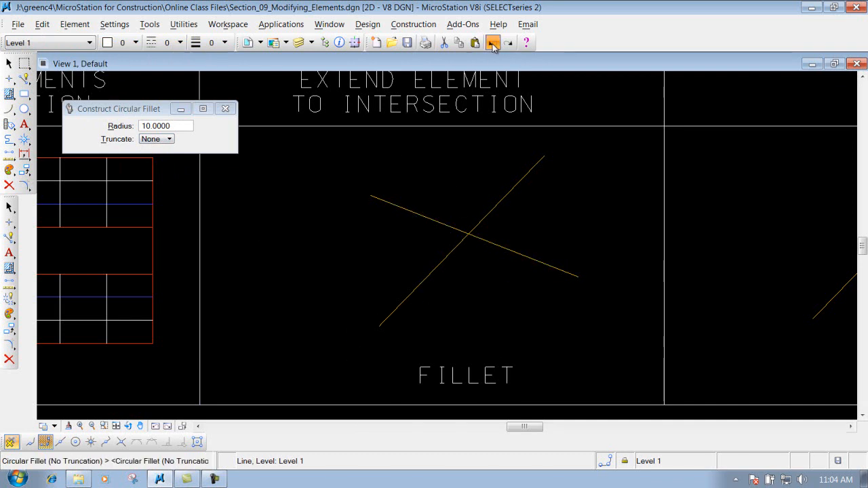
pyautogui.click(156, 139)
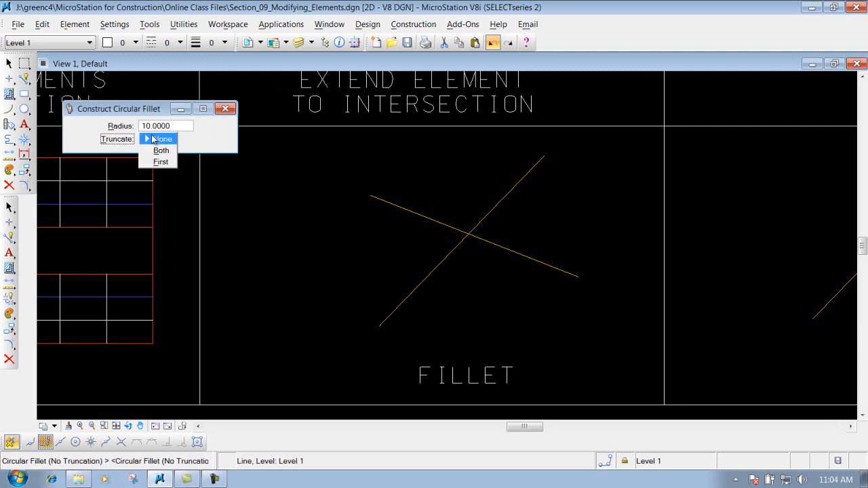
pyautogui.click(160, 149)
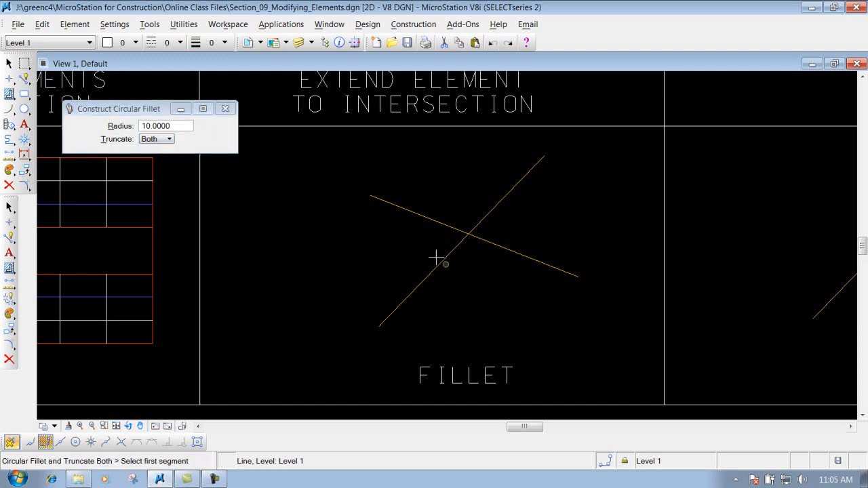
pyautogui.moveTo(383, 201)
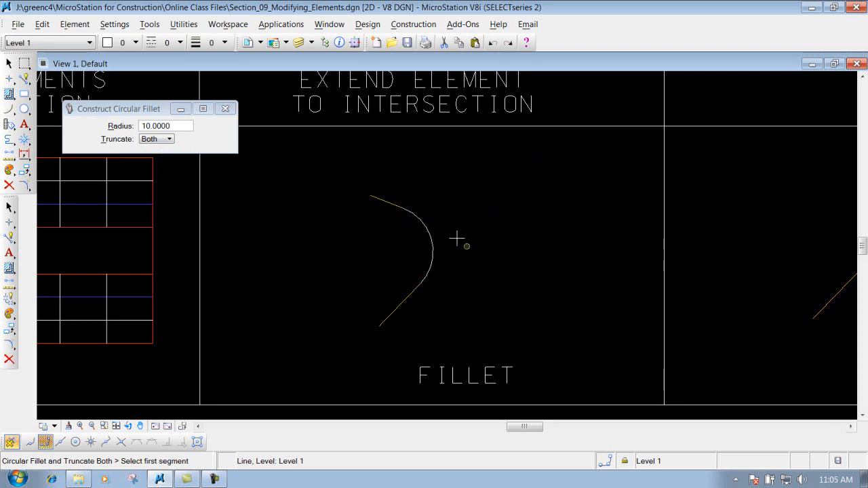
pyautogui.moveTo(400, 261)
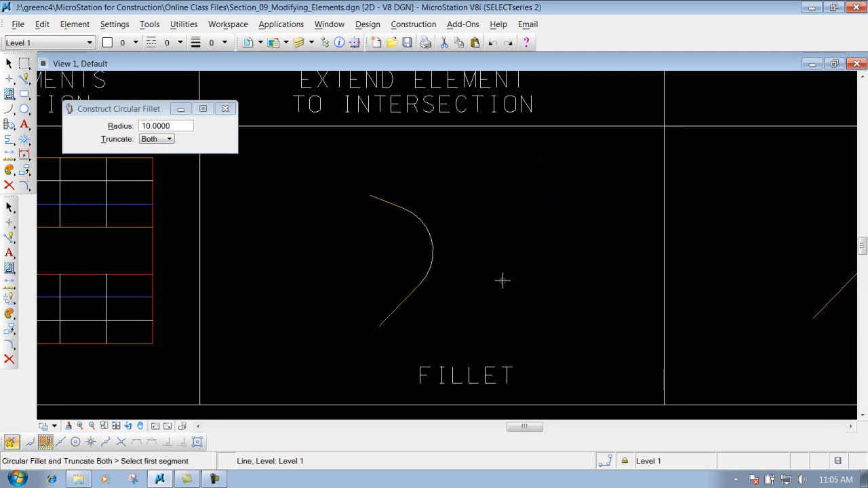
pyautogui.moveTo(478, 287)
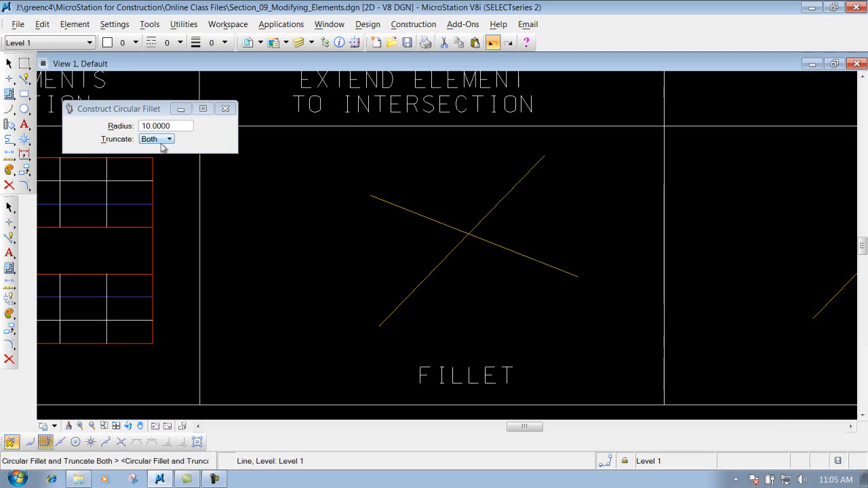
# Set Truncate to First so only the first chosen line gets trimmed.
pyautogui.click(156, 138)
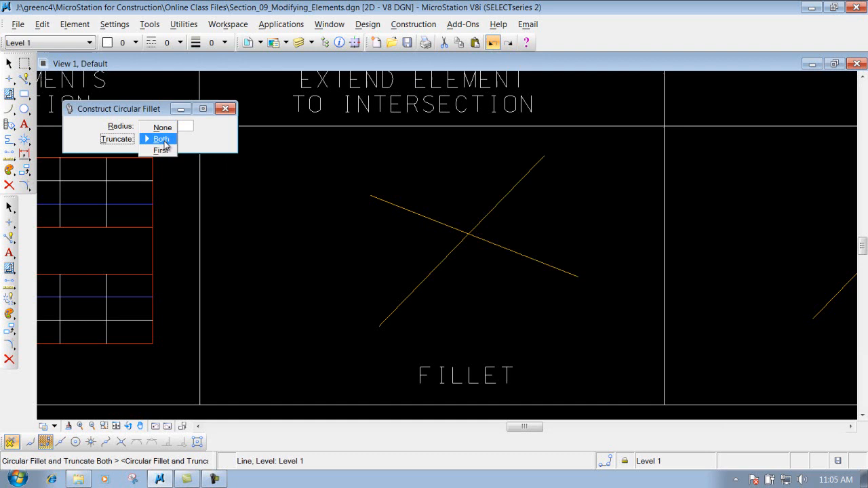
pyautogui.moveTo(160, 149)
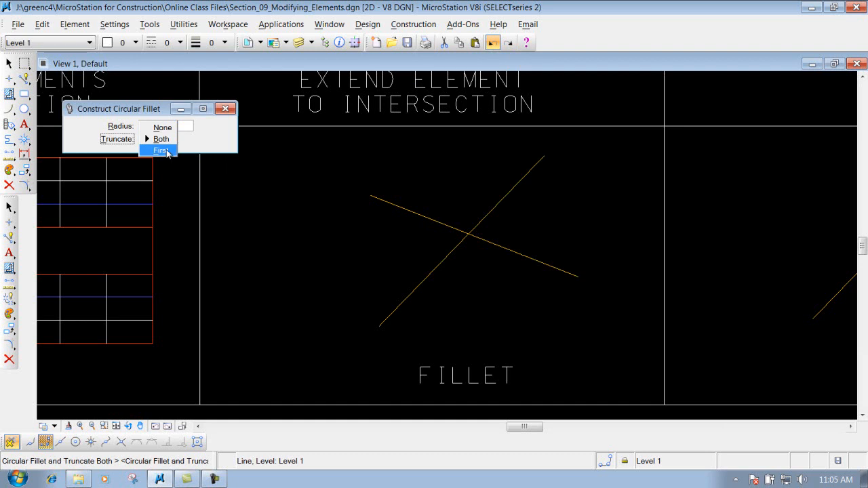
pyautogui.click(160, 149)
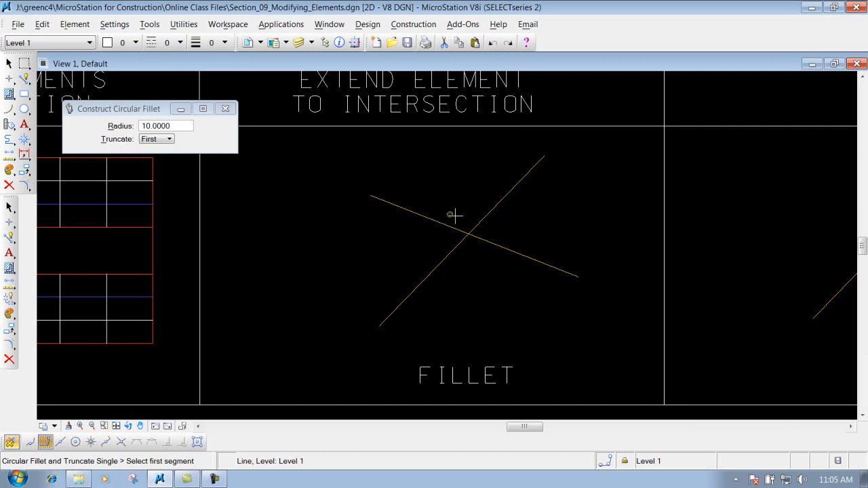
pyautogui.click(410, 213)
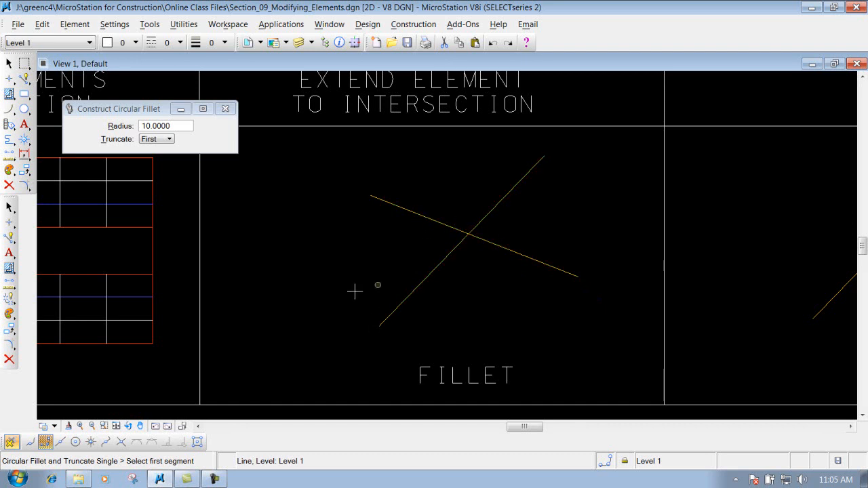
pyautogui.moveTo(540, 182)
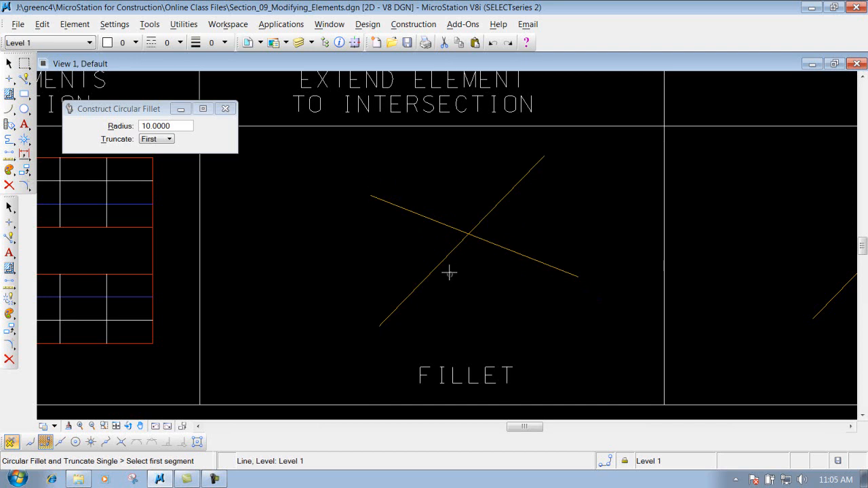
# Fillet the crossing lines with a radius-10 arc trimming only the first line.
pyautogui.click(156, 138)
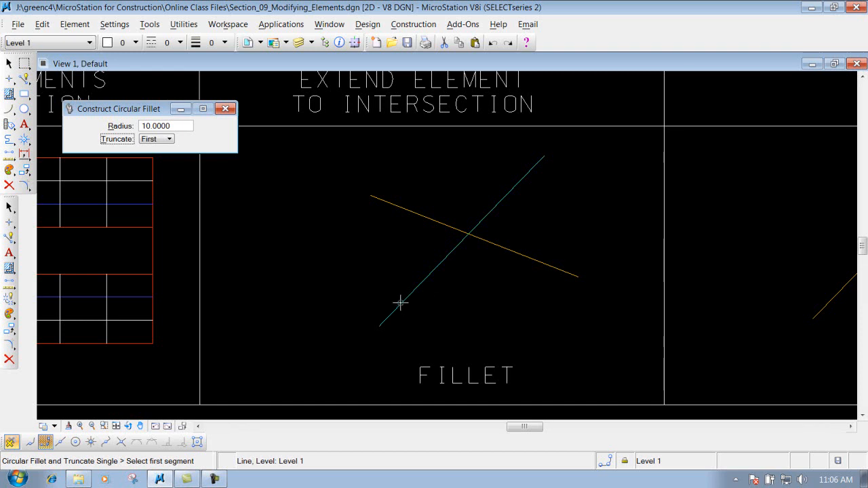
pyautogui.moveTo(407, 299)
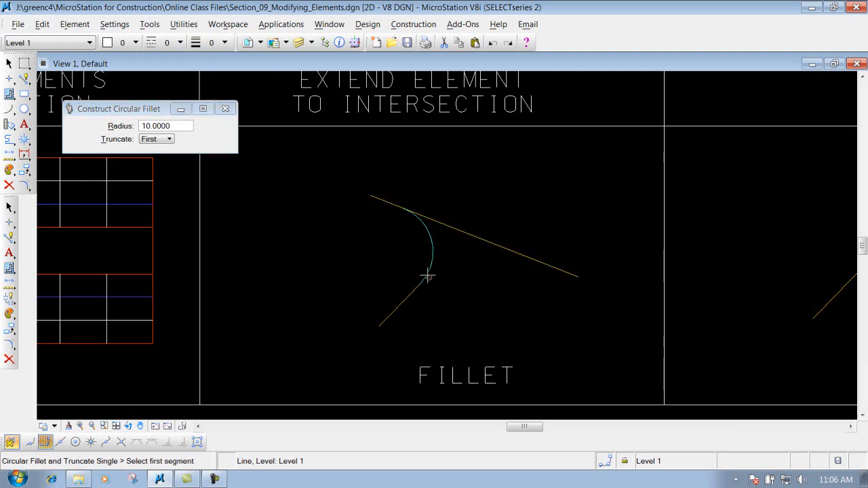
pyautogui.moveTo(422, 284)
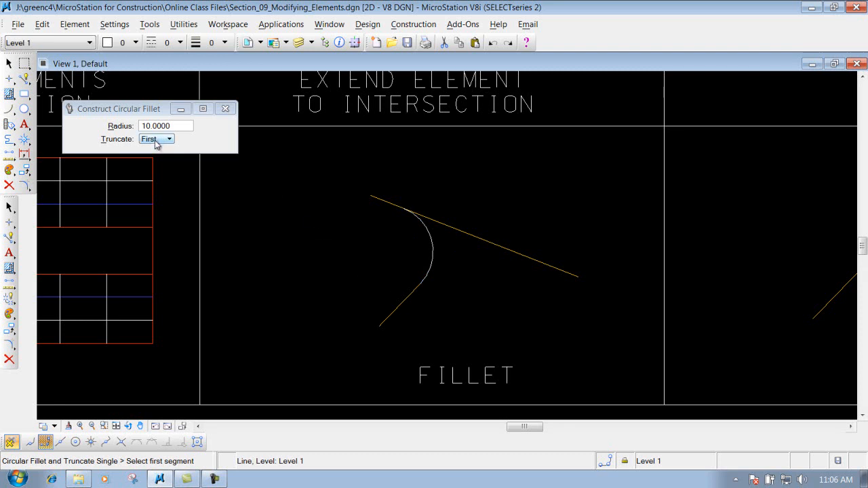
pyautogui.click(156, 138)
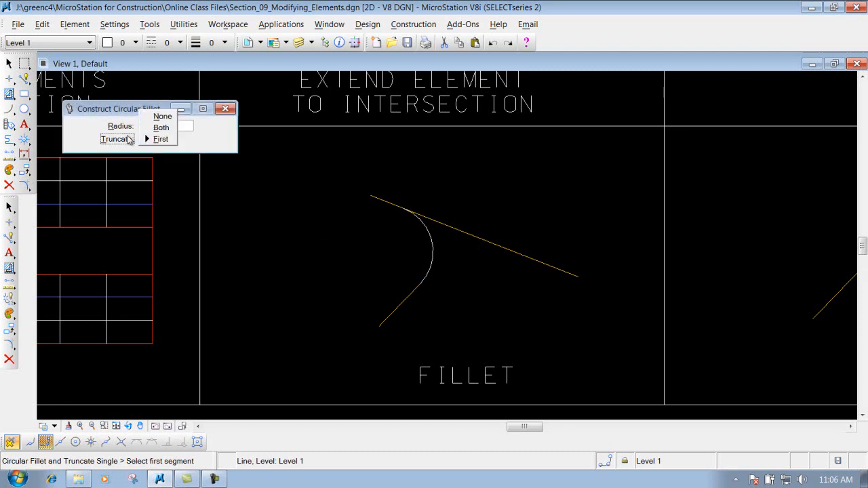